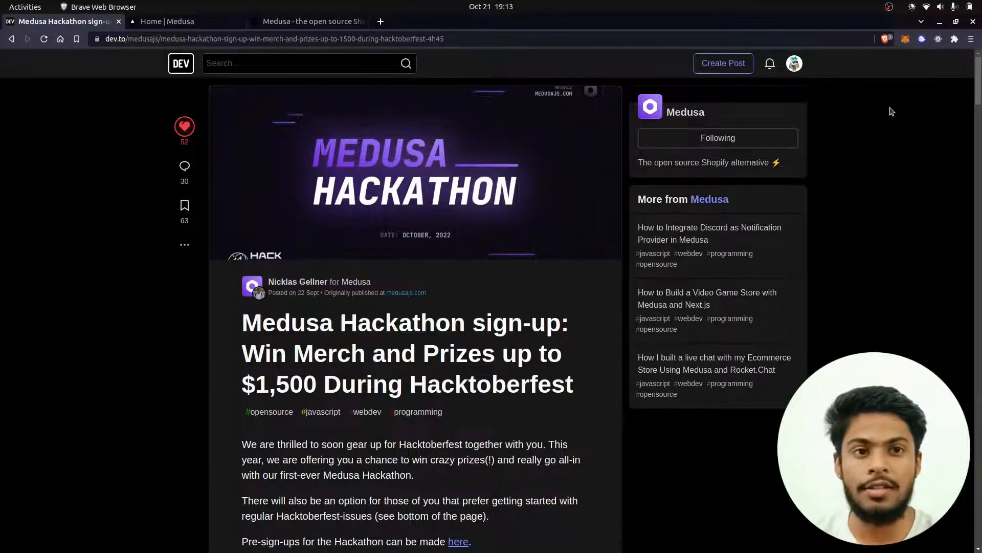
Highlight the submission deadline date and check today's date on the calendar.
scroll("down", 3)
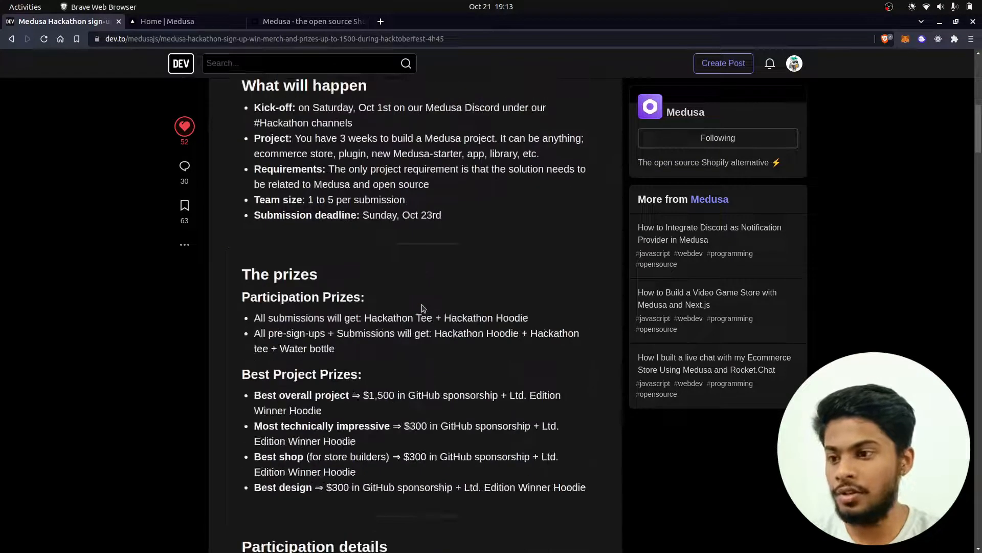
double_click(430, 214)
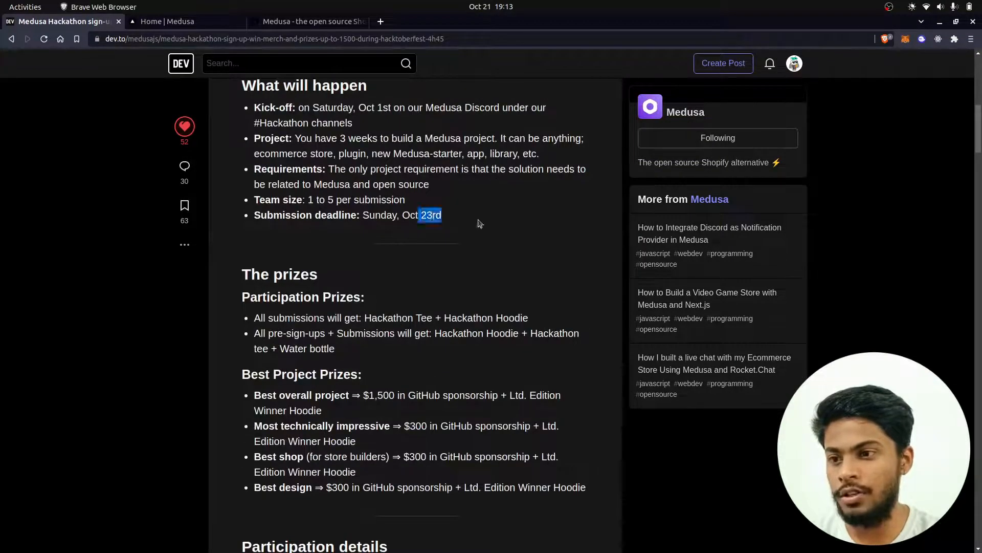
left_click(491, 7)
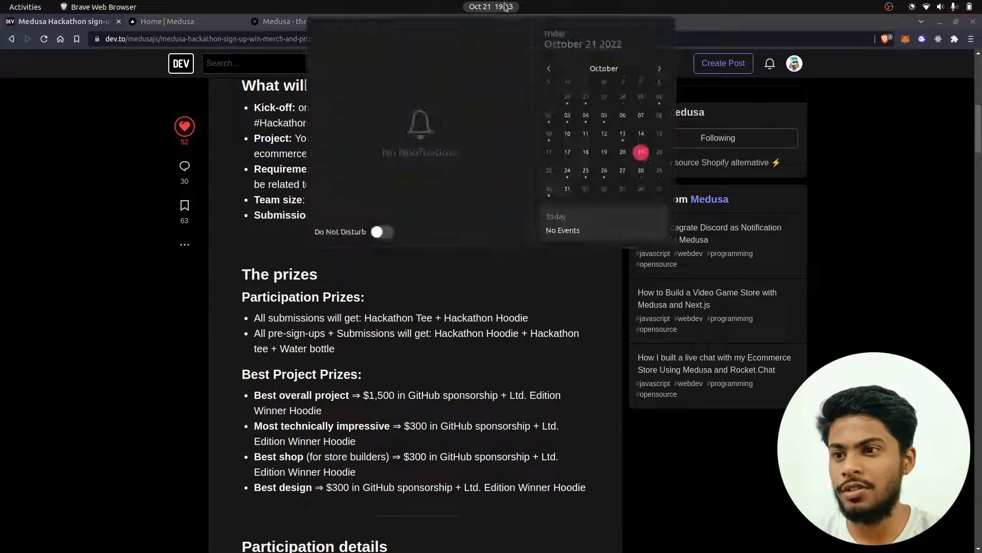
left_click(491, 7)
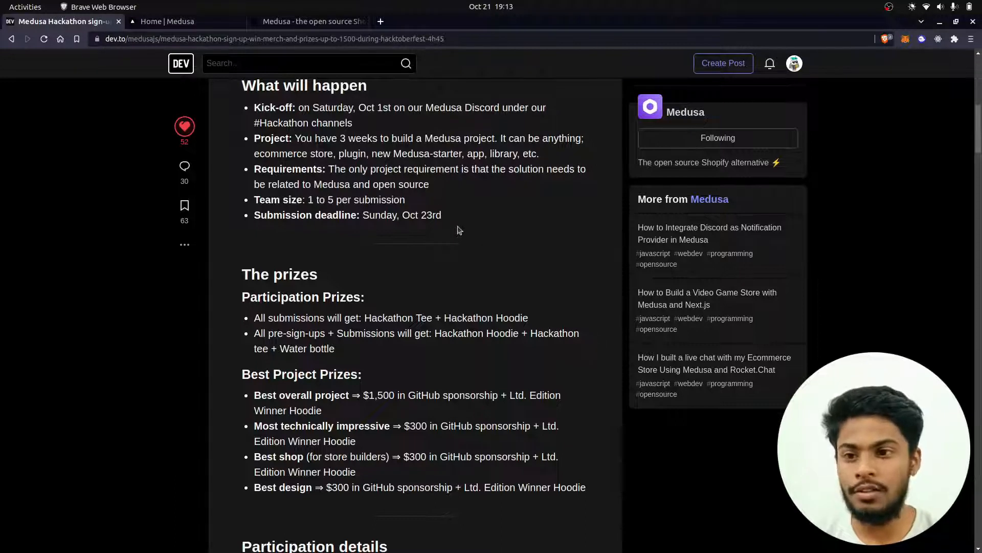
scroll("up", 3)
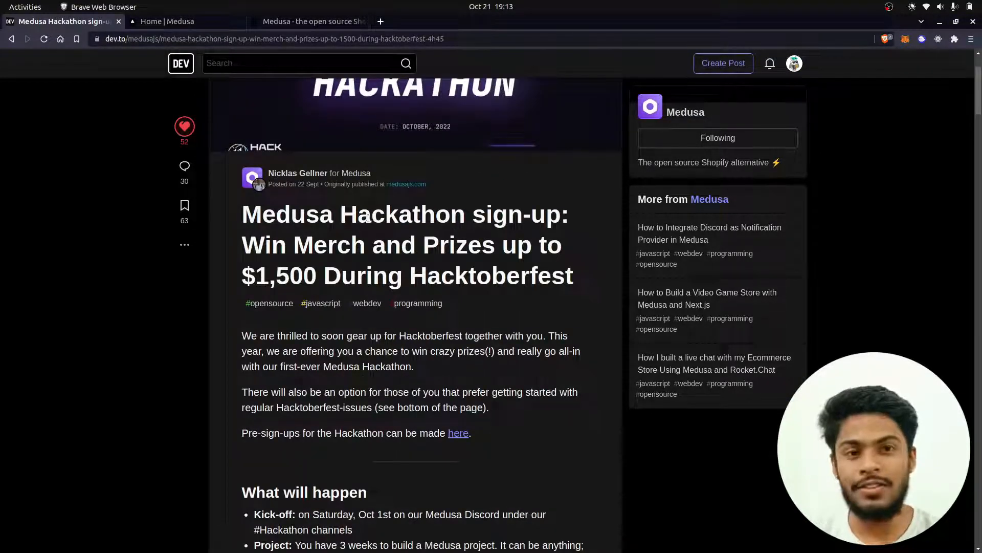
scroll("up", 3)
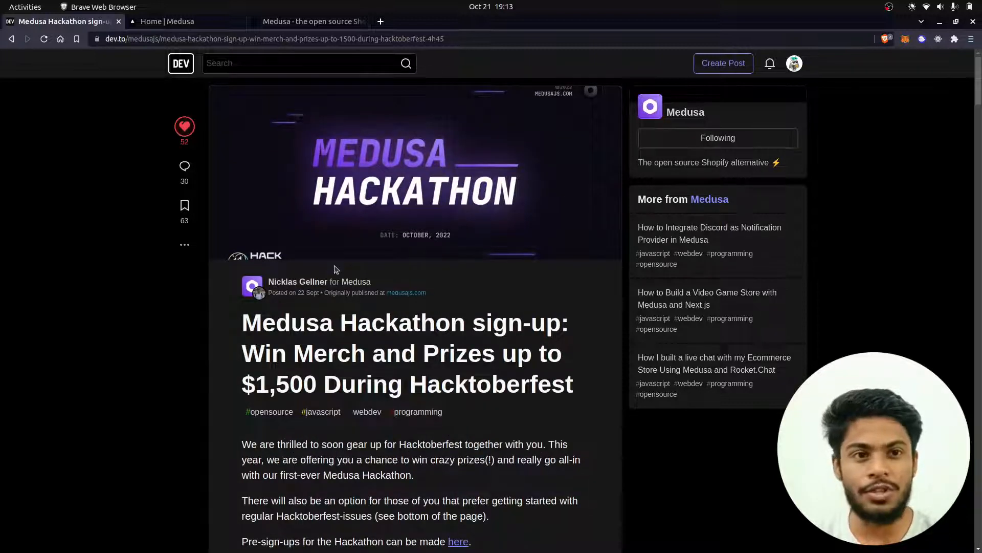
left_click(182, 20)
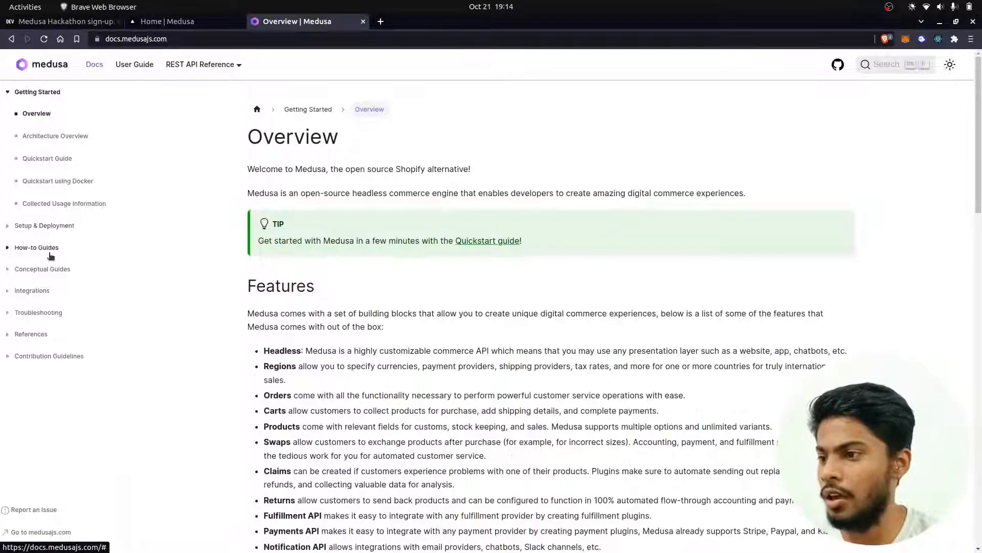
Open Setup & Deployment > Storefronts > Next.js Storefront Quickstart and scroll to MeiliSearch and Algolia.
left_click(44, 225)
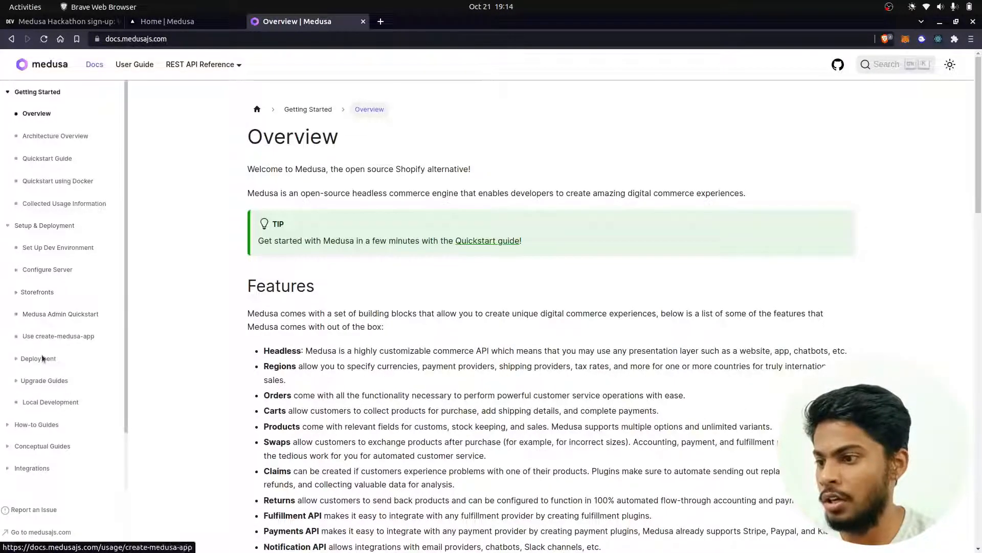
left_click(36, 291)
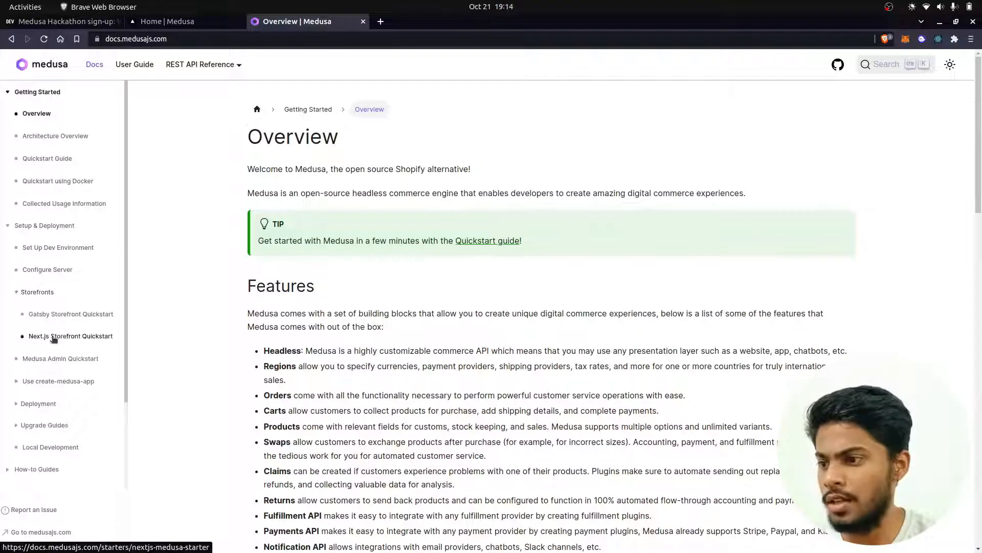
left_click(70, 335)
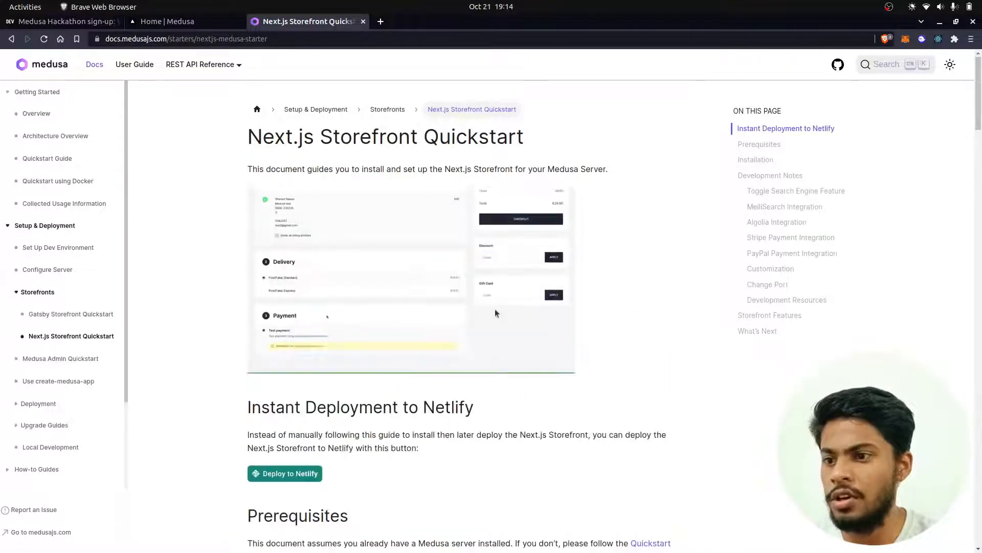
scroll("down", 3)
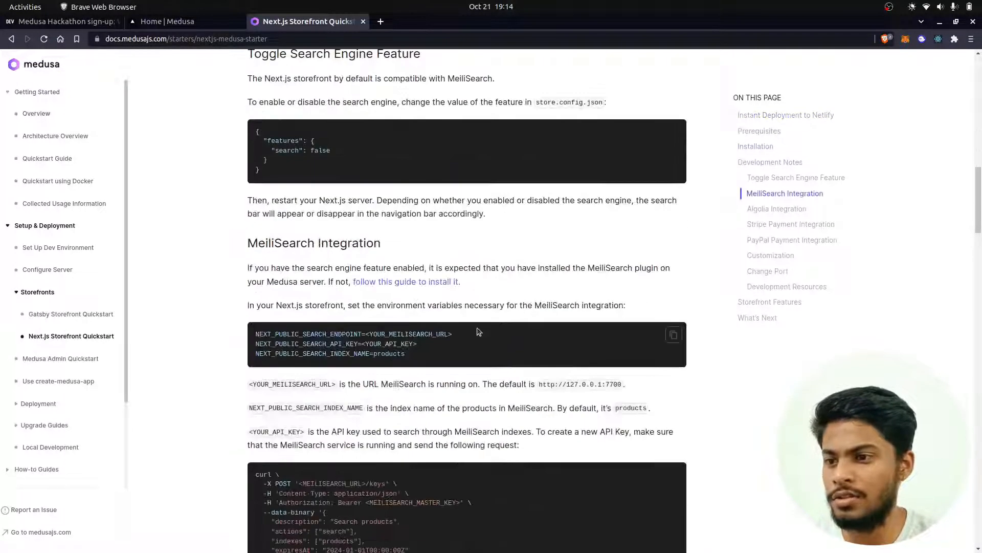
scroll("down", 3)
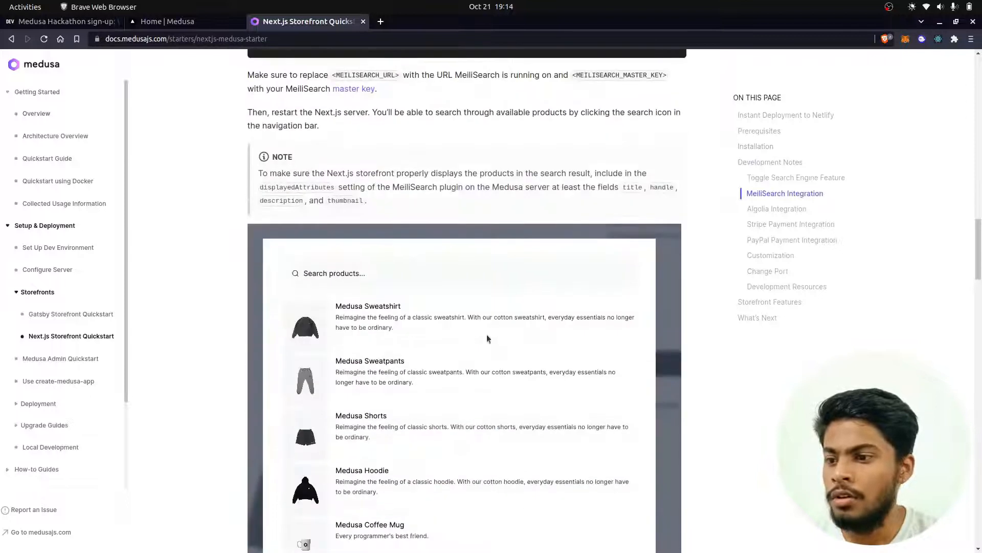
scroll("down", 3)
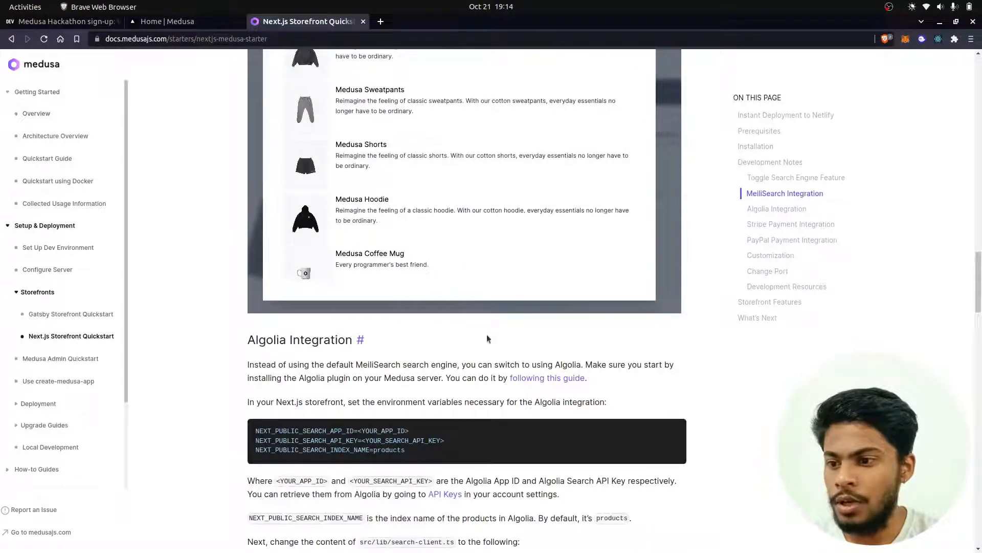
left_click(168, 22)
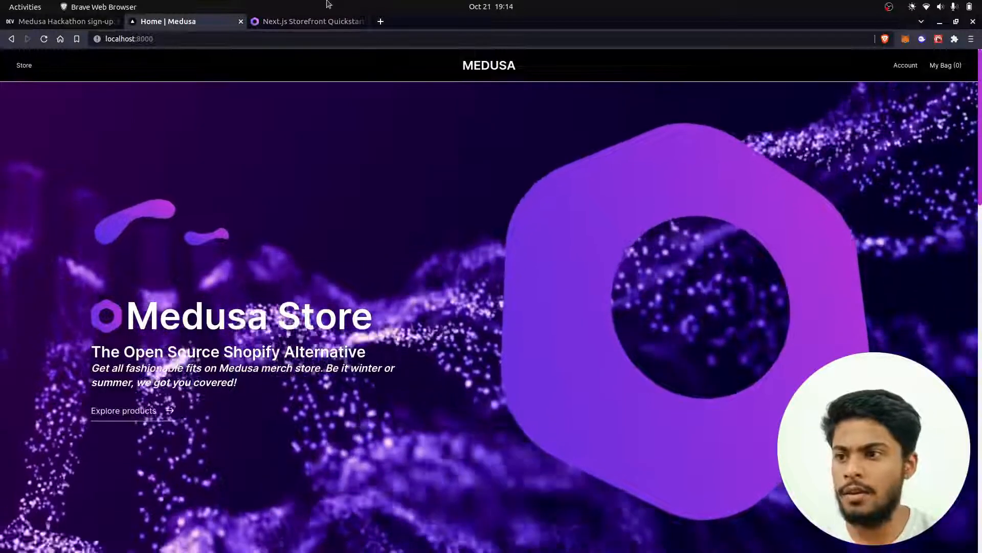
mouse_move(307, 21)
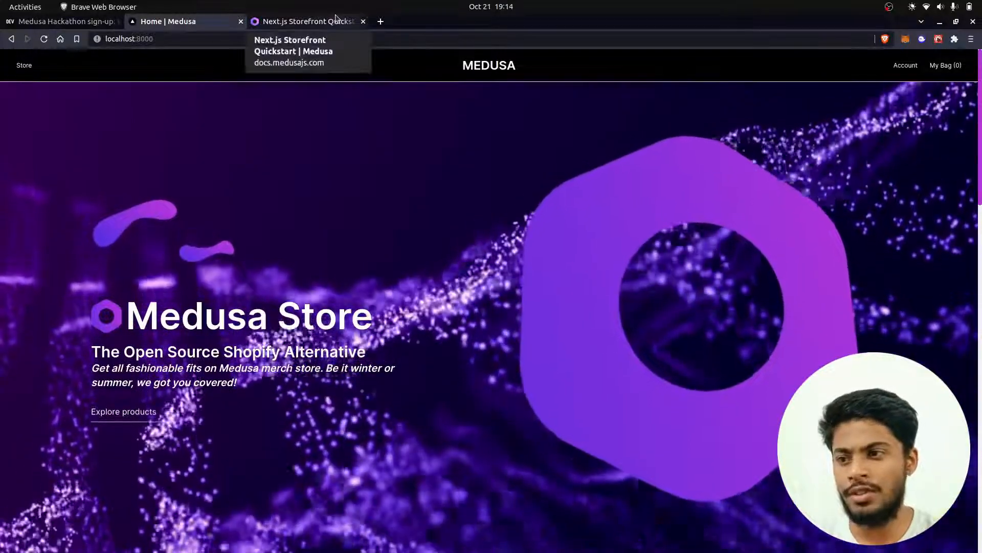
Open the signed-in customer account overview and scroll through it.
left_click(182, 20)
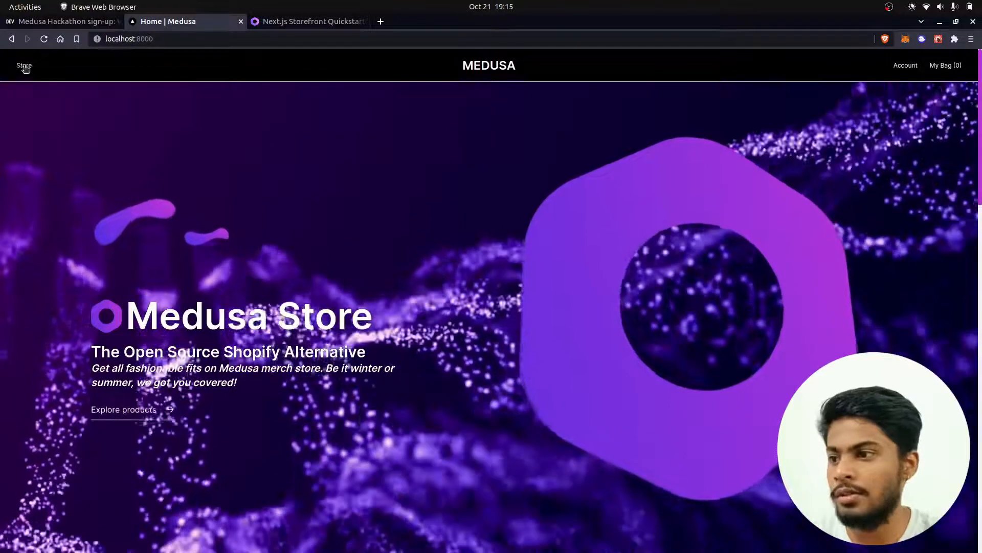
left_click(904, 65)
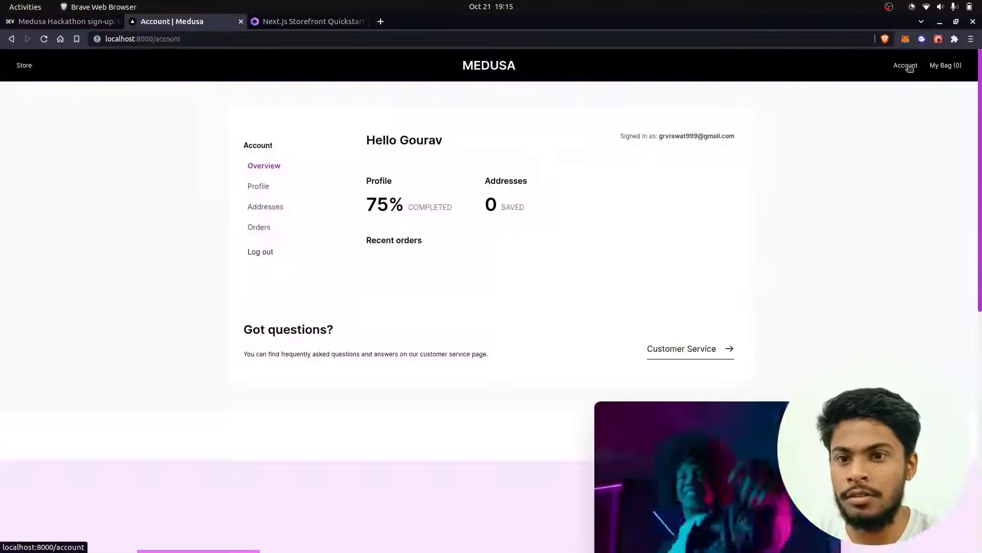
scroll("down", 3)
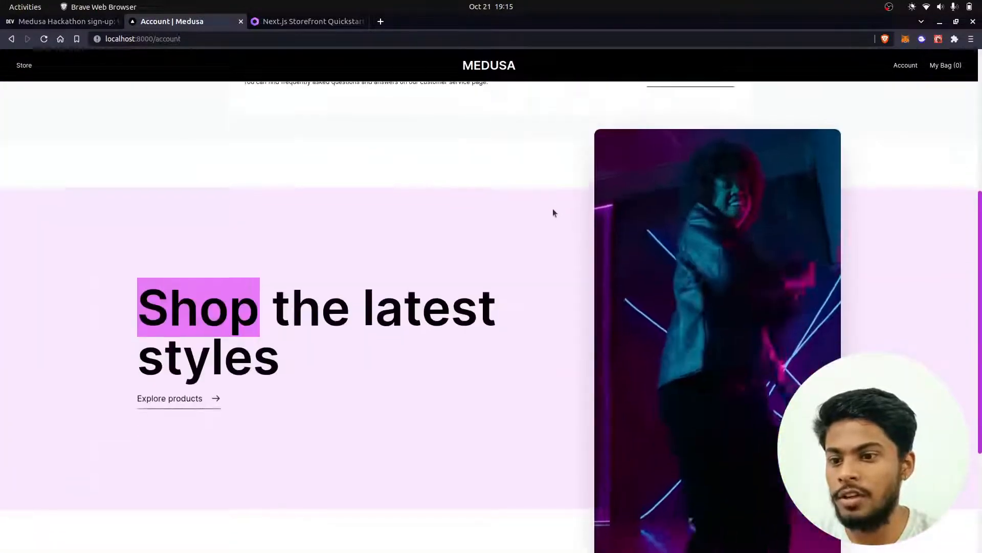
scroll("down", 3)
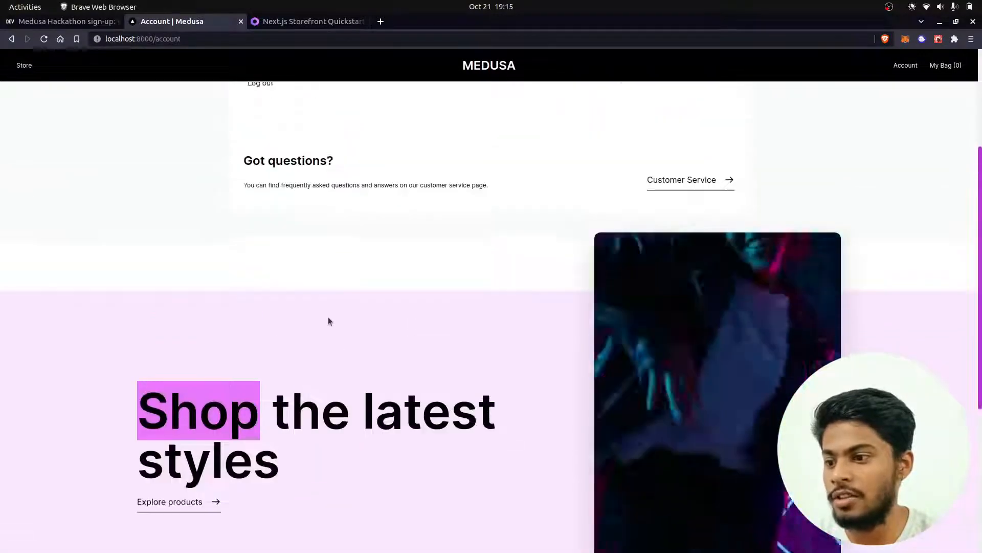
Return to the storefront home page and look over the Medusa Store hero banner.
left_click(489, 65)
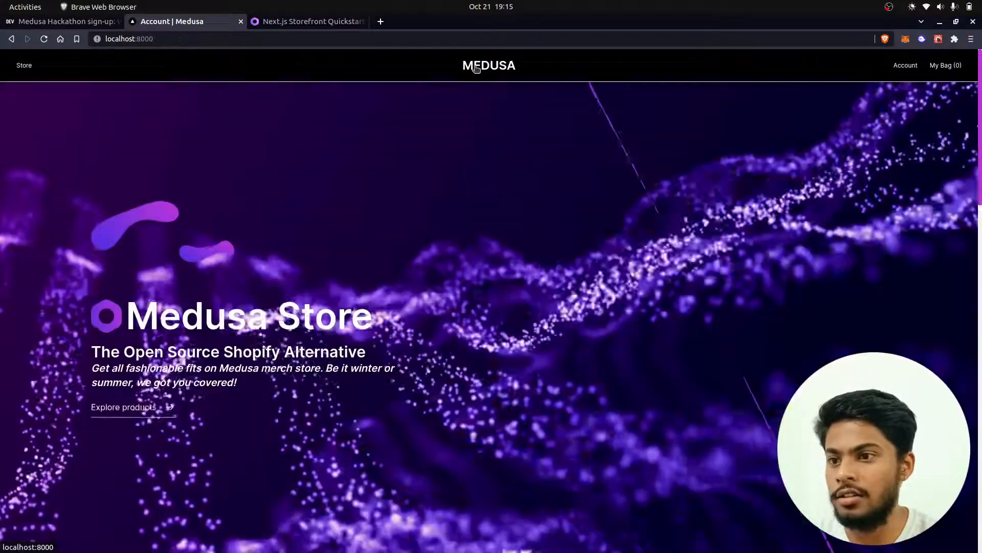
left_click(489, 65)
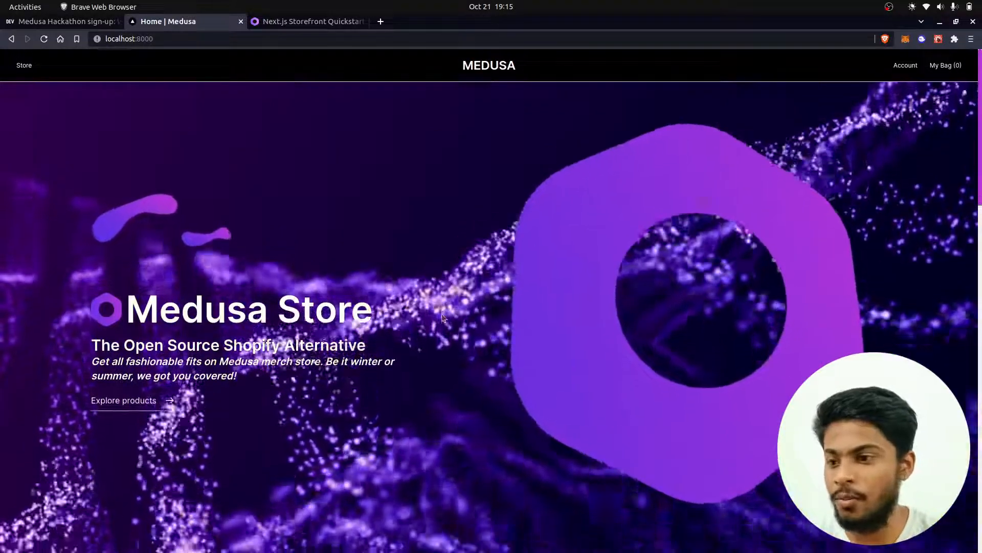
scroll("down", 3)
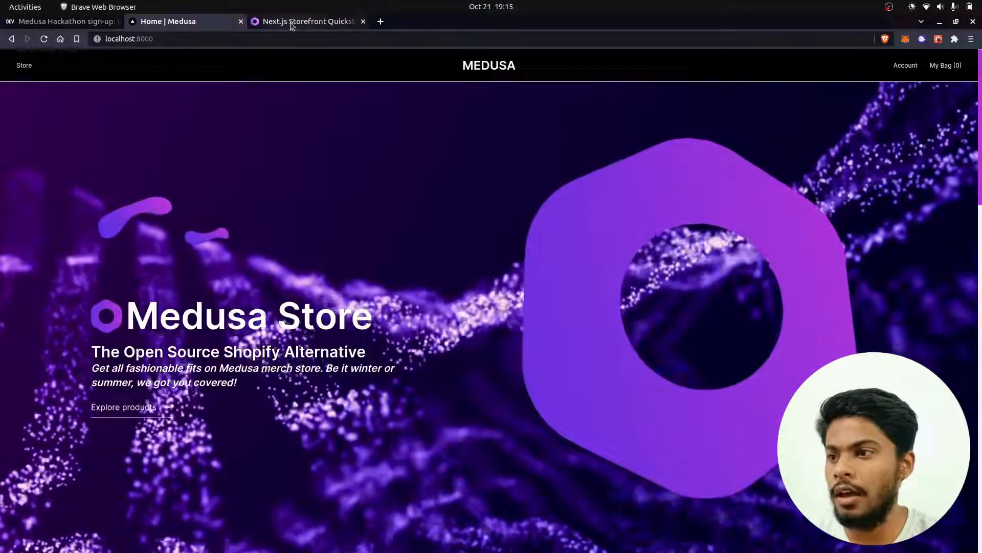
left_click(307, 20)
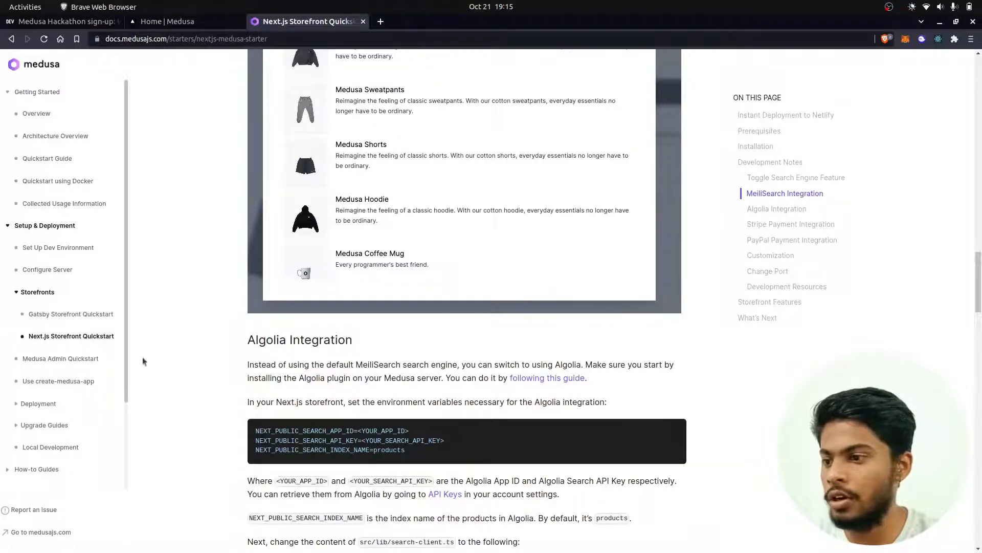
Scroll the Quickstart guide up to its Development Notes heading.
scroll("up", 3)
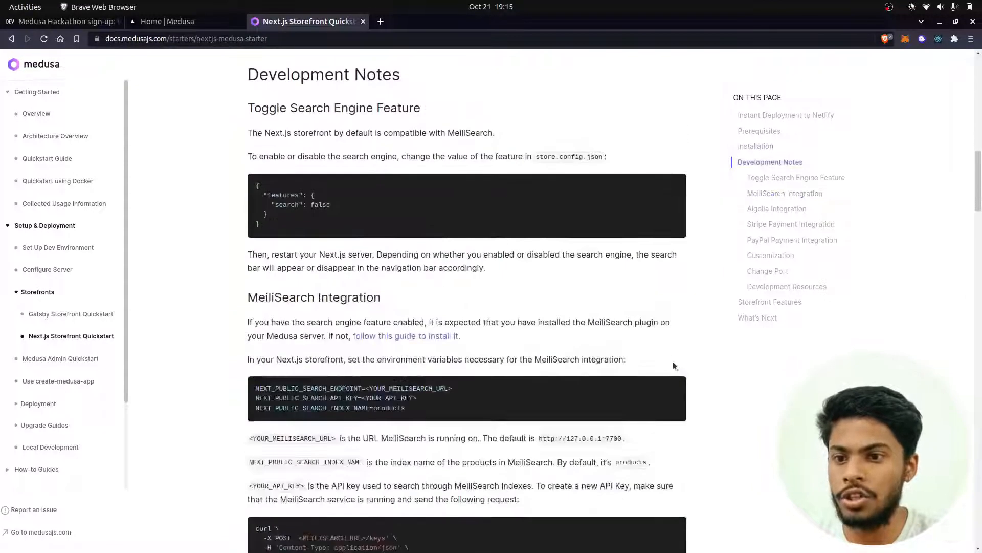
left_click(167, 22)
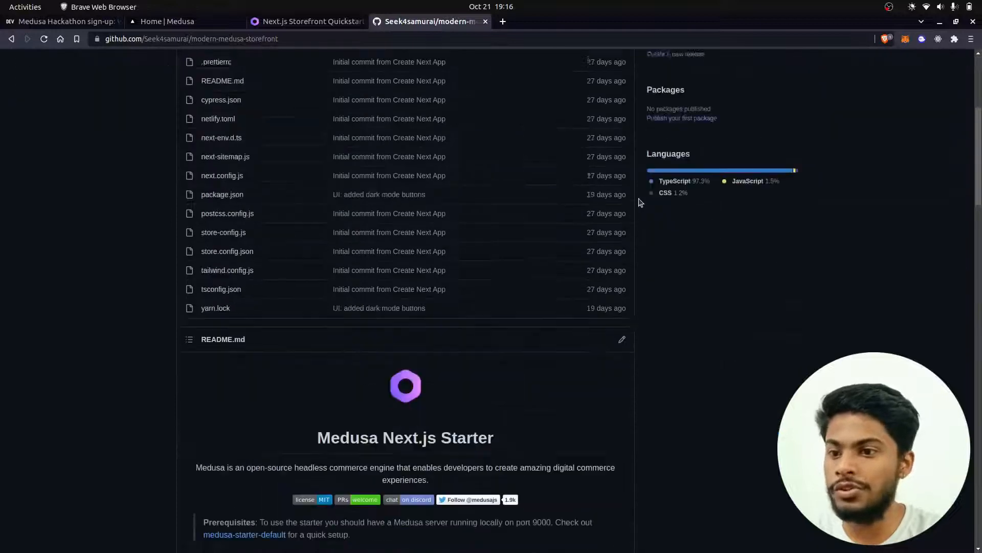
Scroll through the modern-medusa-storefront repository's file list and README.
scroll("down", 3)
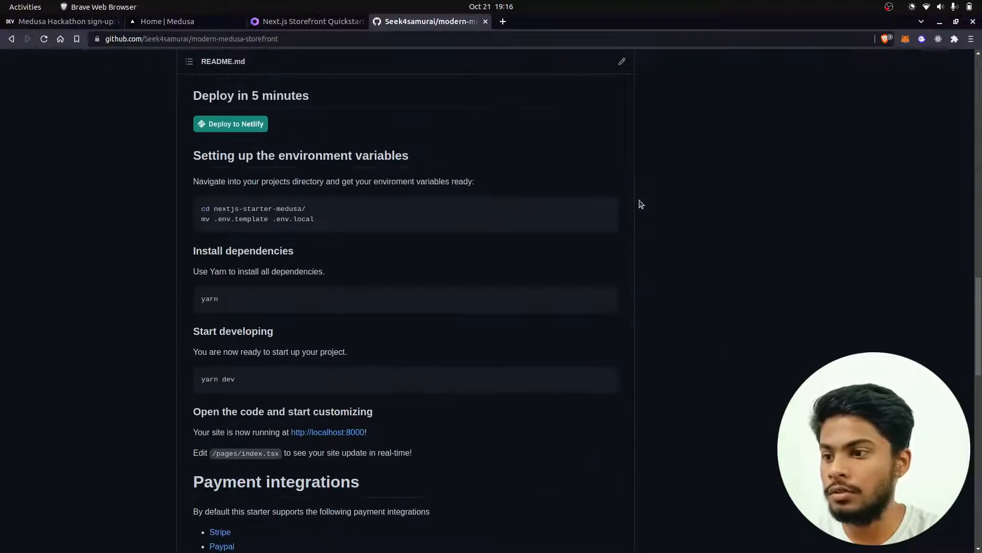
scroll("down", 3)
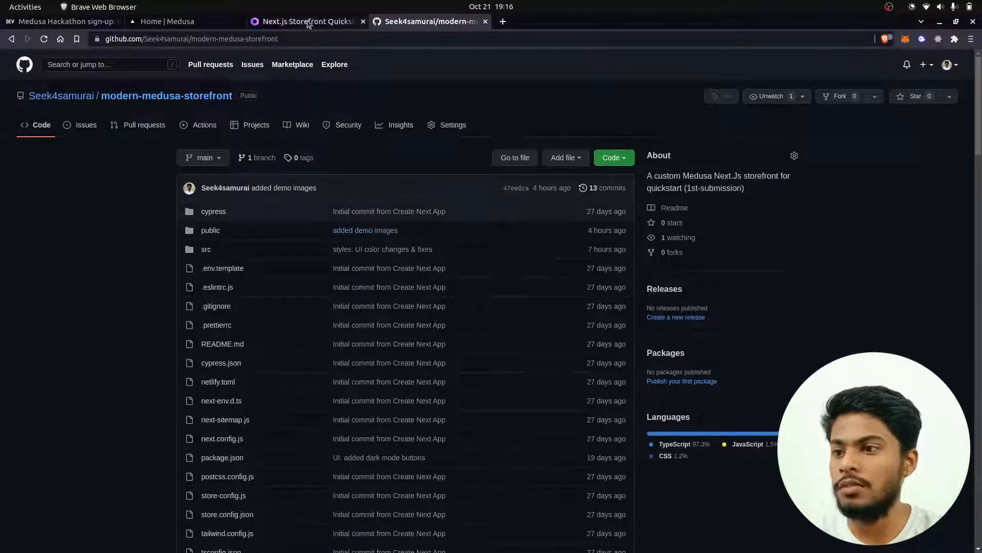
left_click(307, 21)
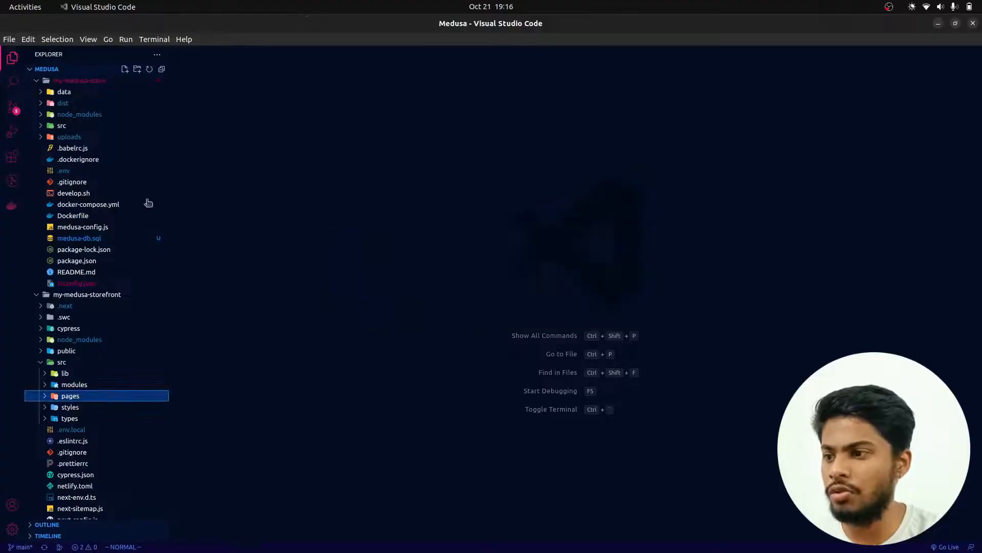
Collapse both project folders, expand my-medusa-store to list its files, and select my-medusa-storefront.
left_click(79, 80)
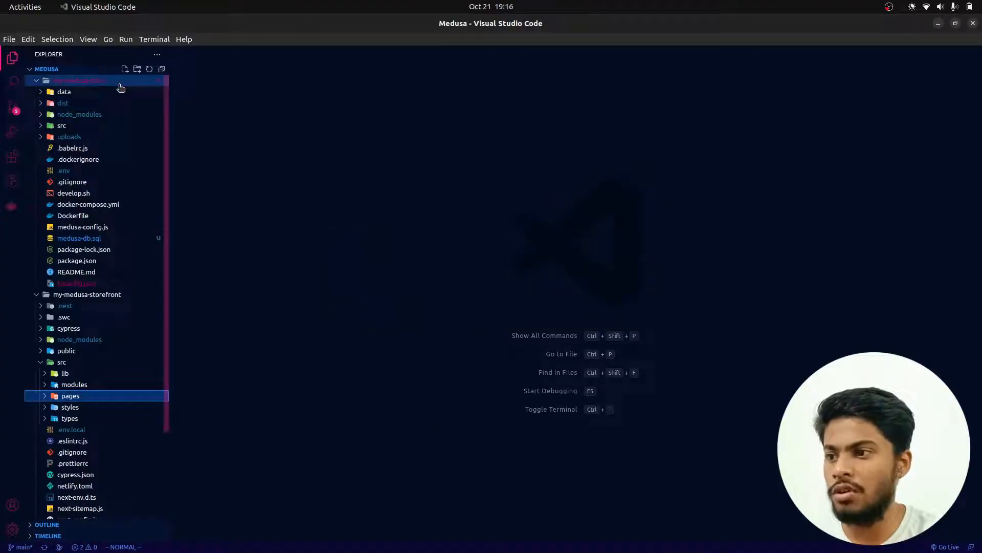
left_click(36, 80)
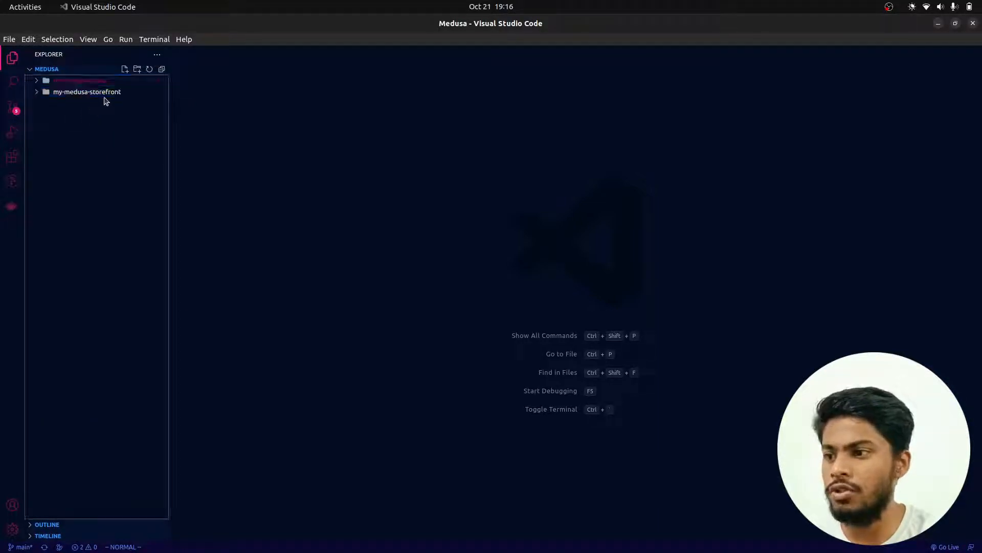
left_click(80, 80)
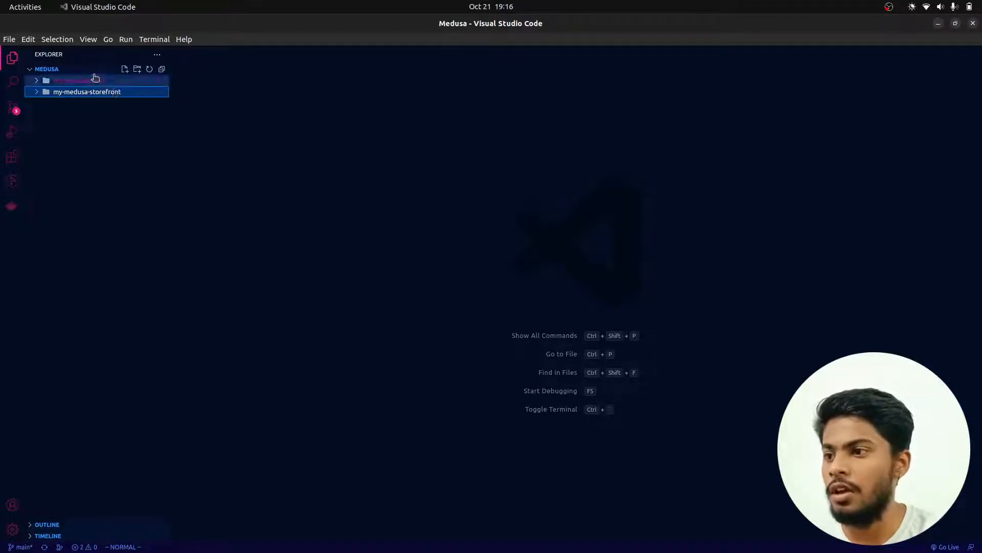
left_click(78, 80)
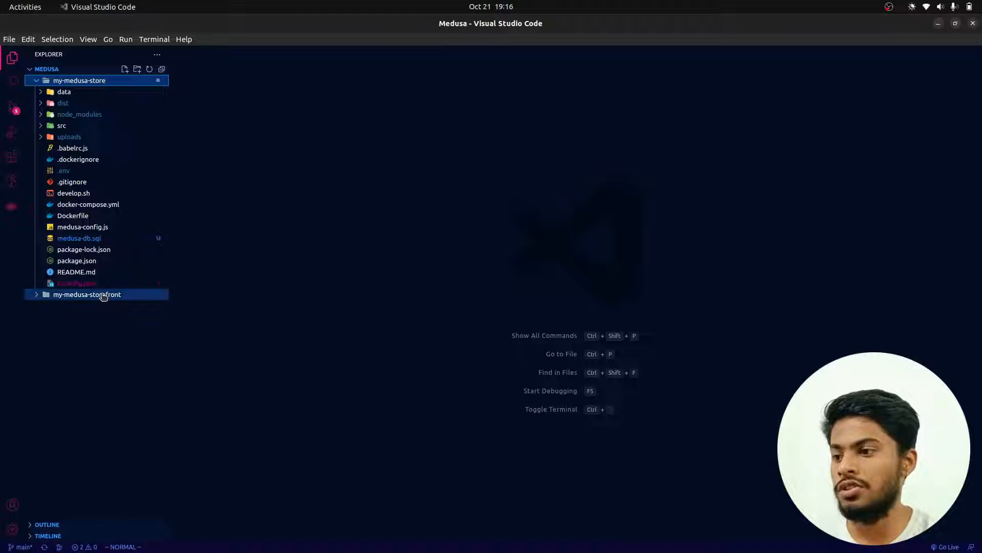
left_click(86, 294)
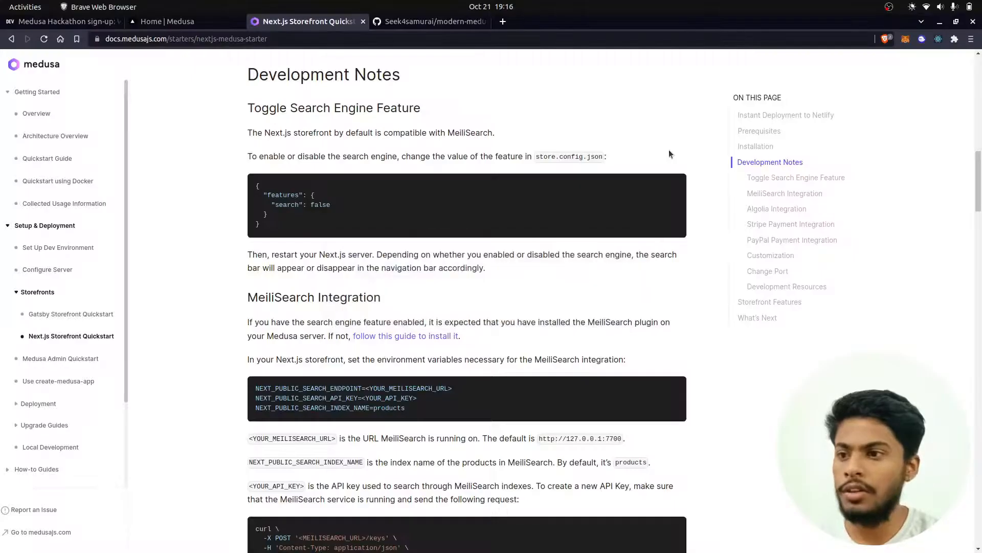
Switch between the running localhost:8000 storefront and the modern-medusa-storefront repository page.
left_click(167, 21)
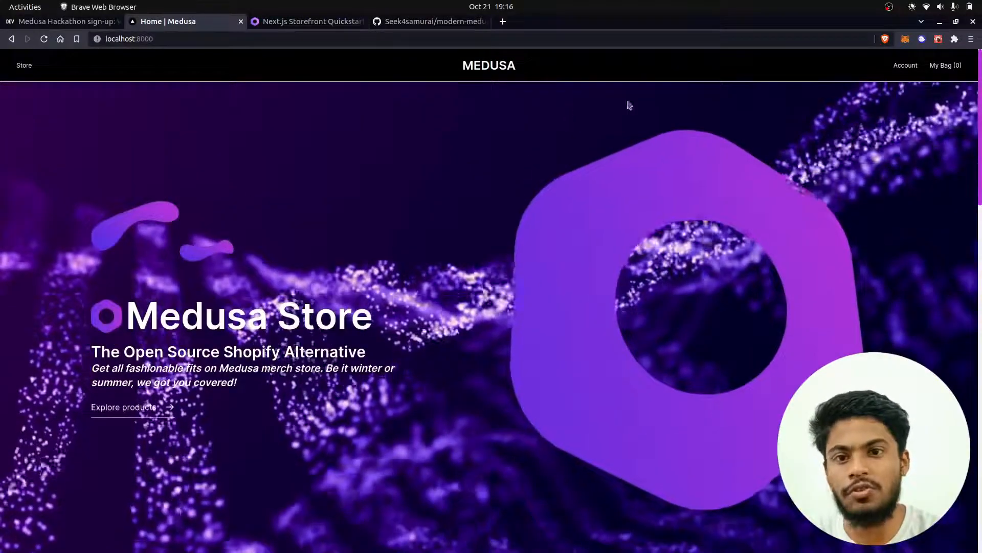
left_click(431, 20)
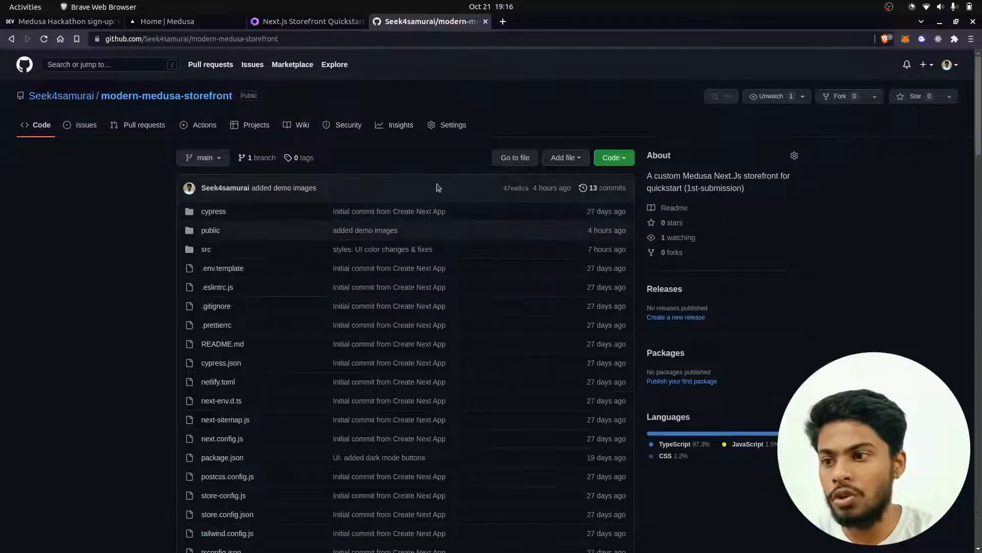
scroll("down", 3)
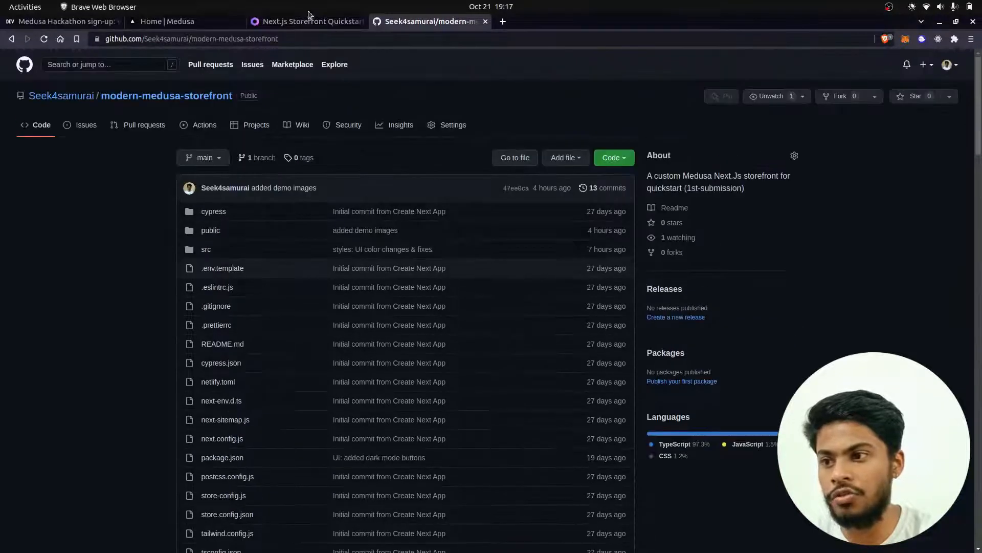
left_click(168, 21)
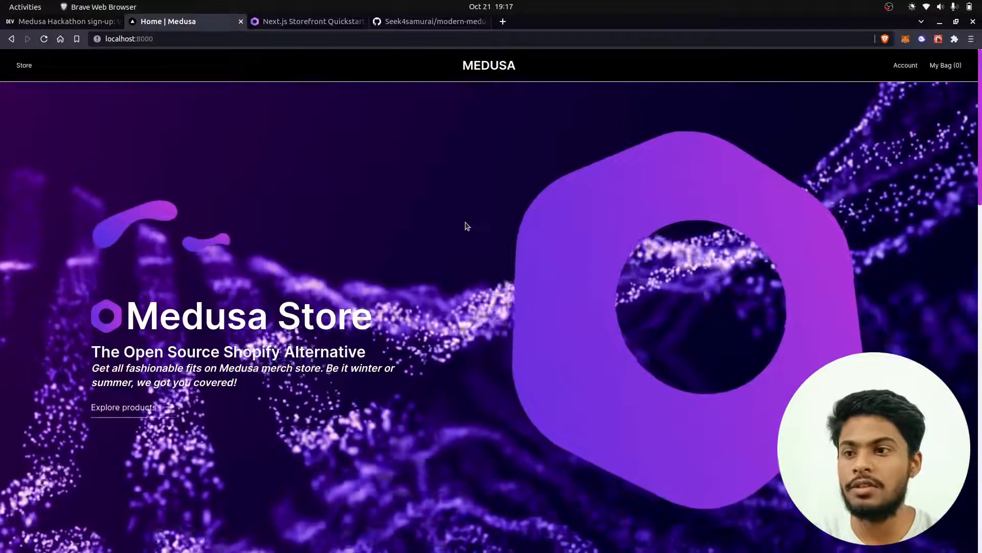
left_click(431, 21)
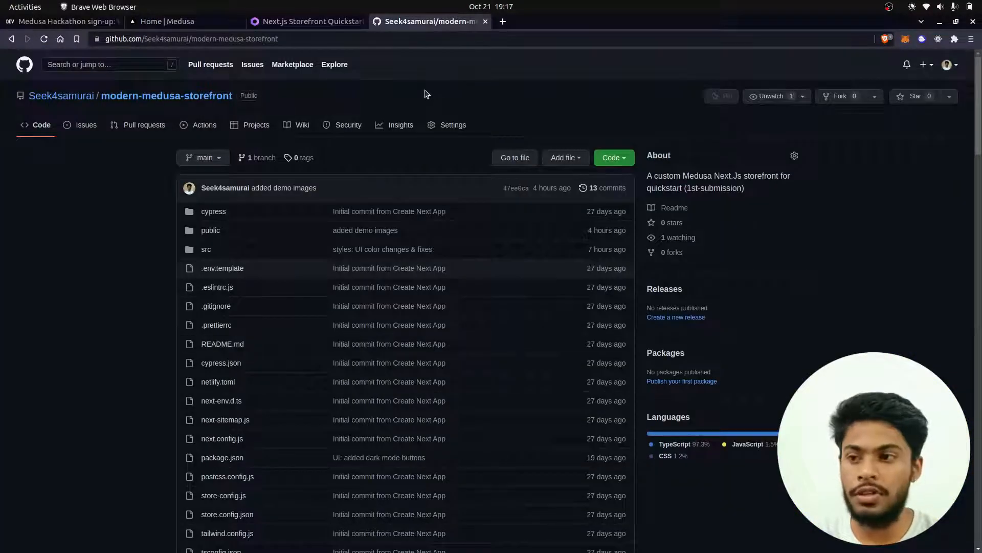
left_click(59, 20)
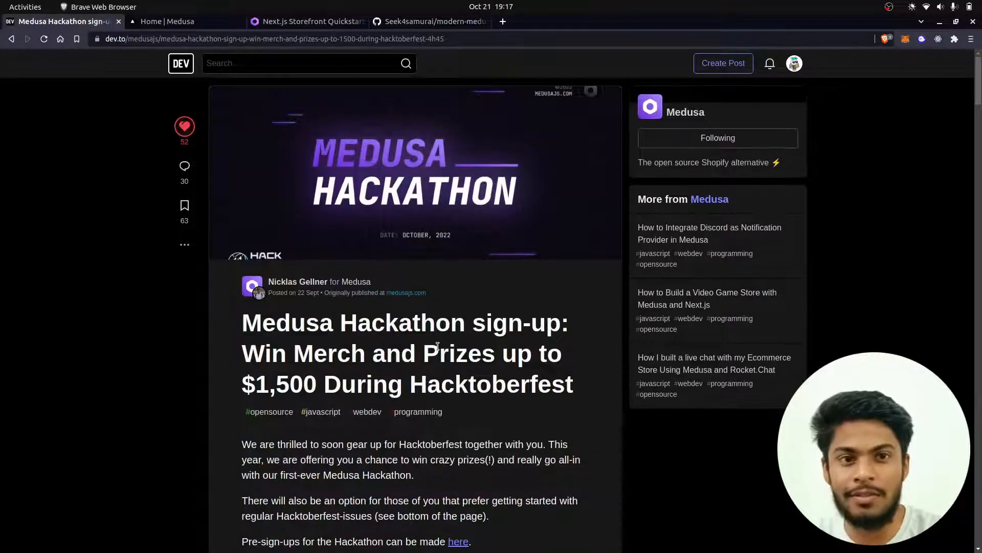
Scroll the Medusa Hackathon article past its What will happen schedule to The prizes.
scroll("down", 3)
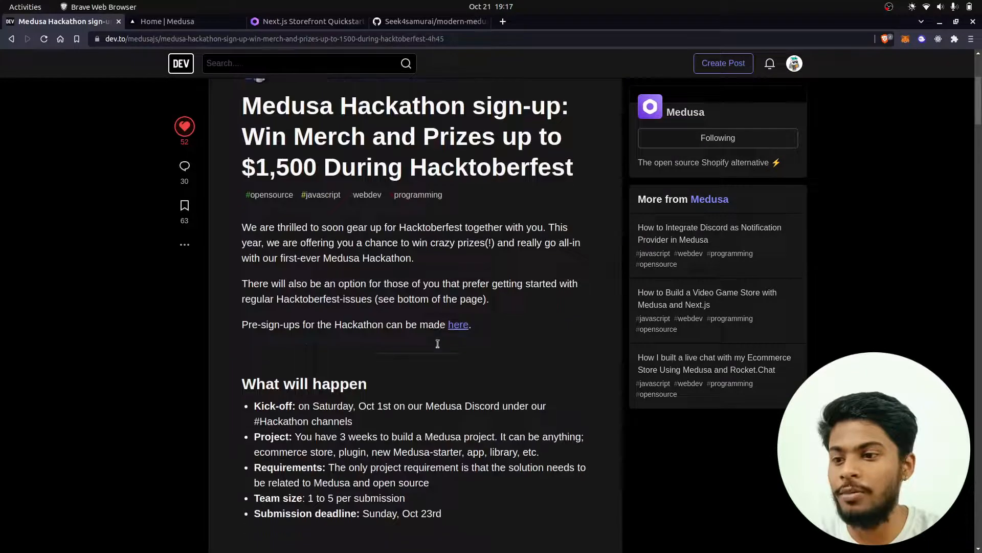
scroll("down", 3)
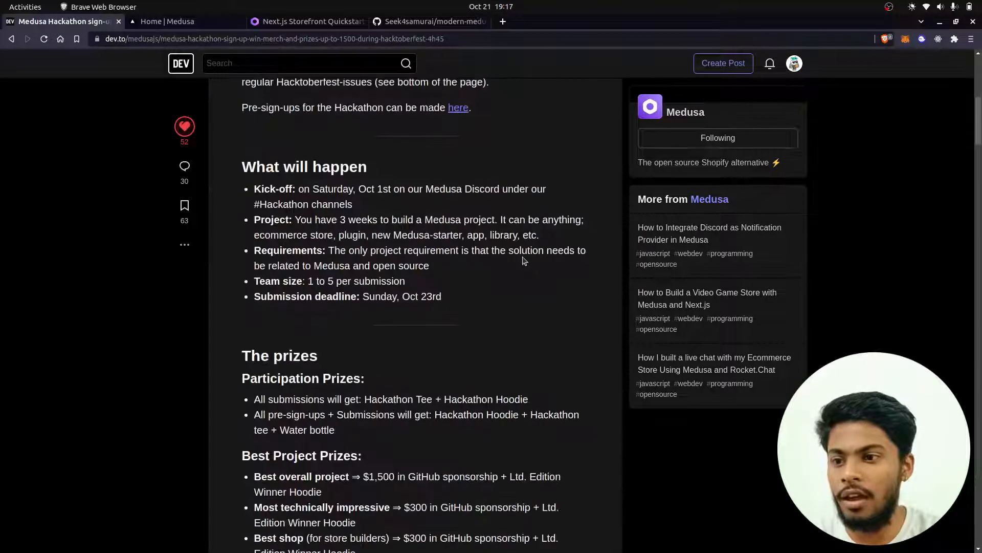